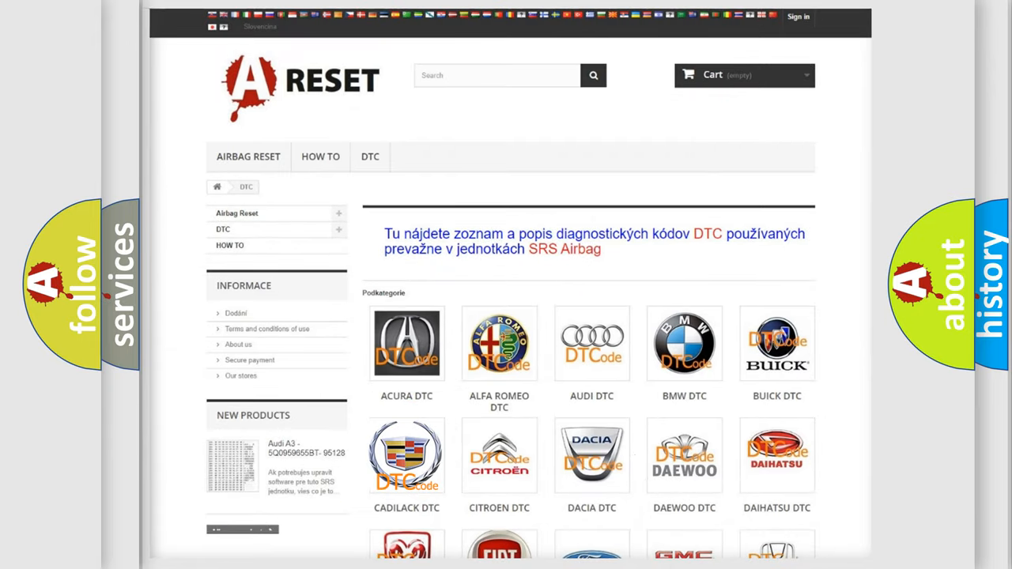
- Select the CADILLAC DTC tile and browse down its list of SRS airbag fault codes
{"action": "left_click", "coordinate": [407, 456]}
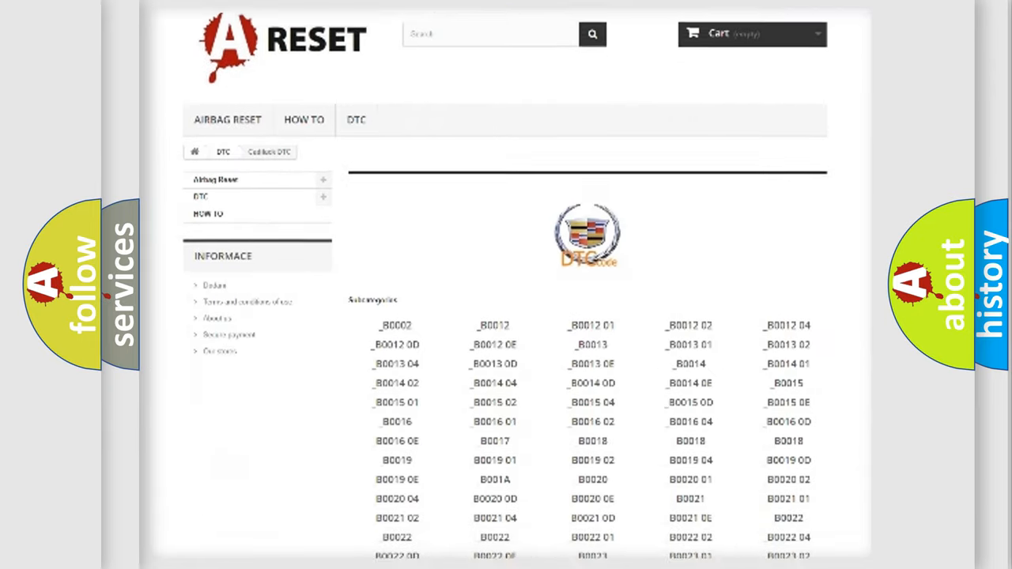
{"action": "scroll", "scroll_direction": "down", "scroll_amount": 3}
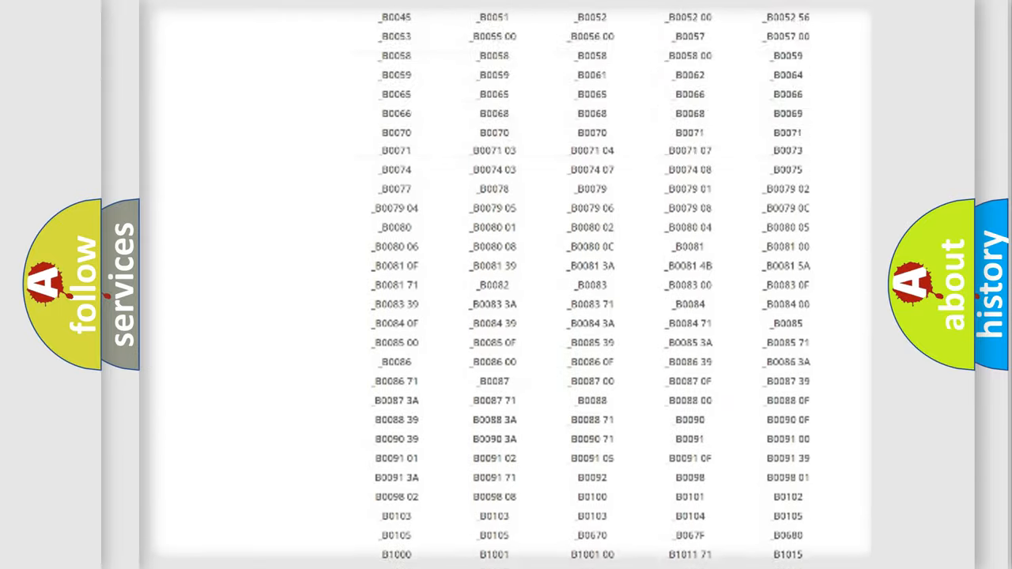